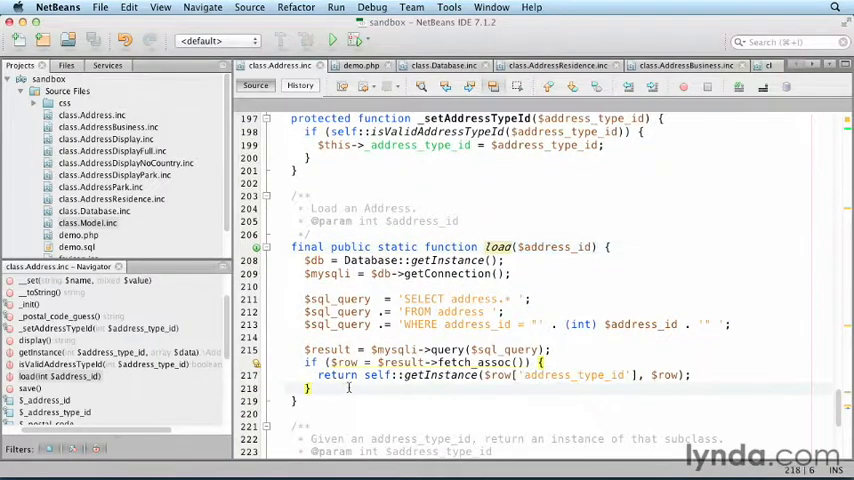
{"action": "type", "text": "throw new Excepti"}
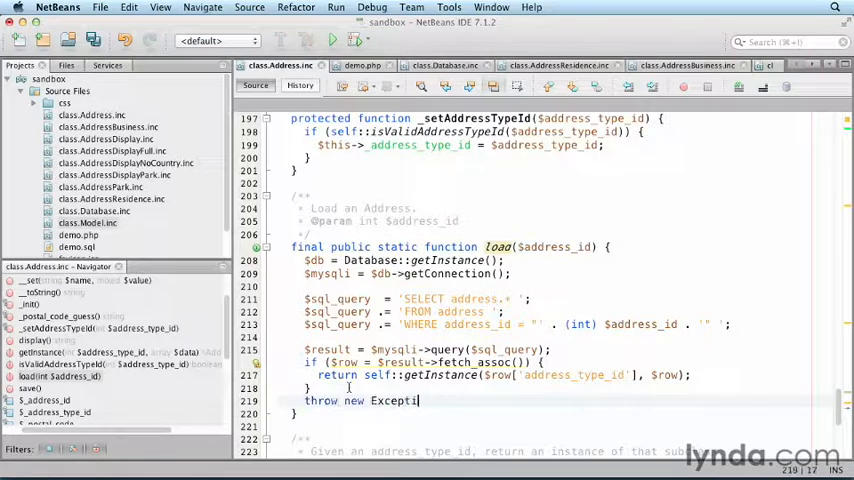
{"action": "type", "text": "on('Address'"}
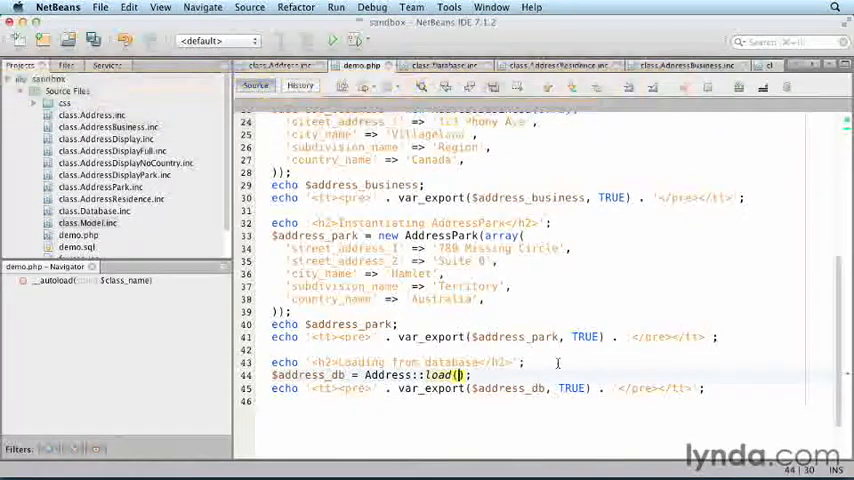
{"action": "type", "text": "0"}
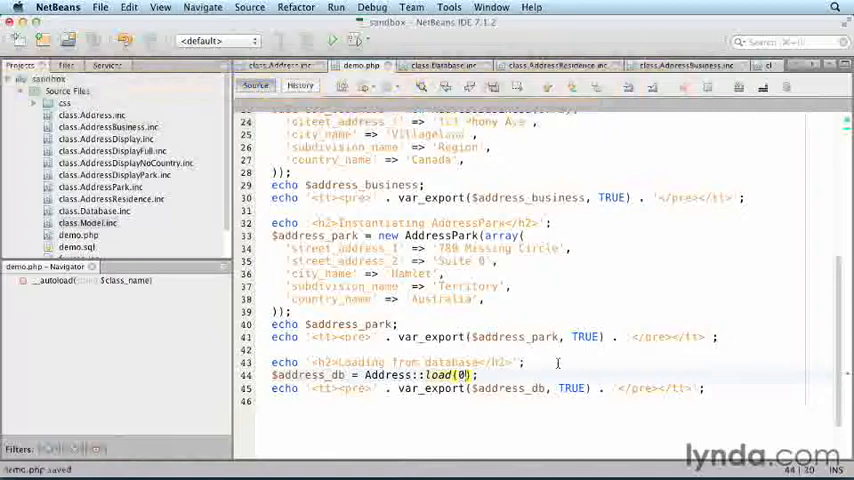